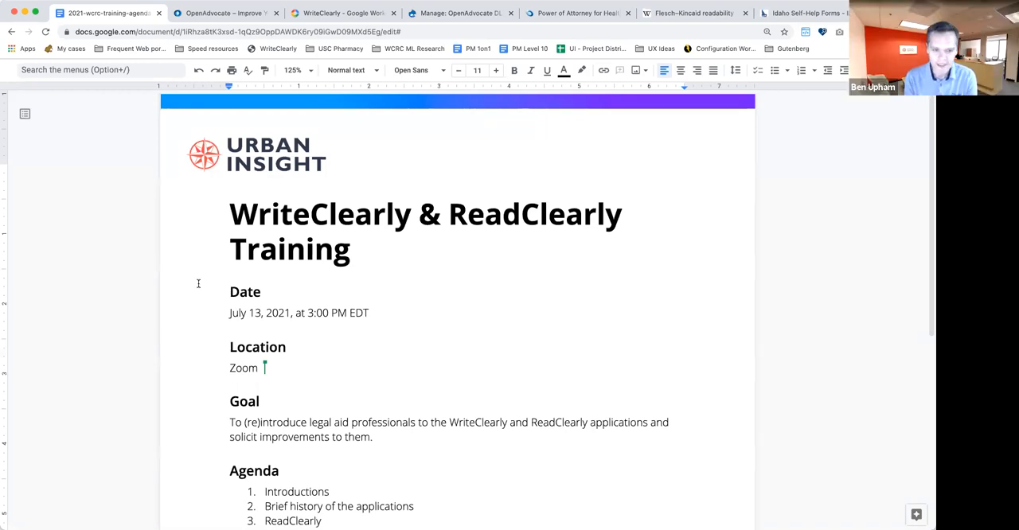
- Scroll OpenAdvocate to ReadClearly's 'Improve website readability' section, then return to the training agenda
scroll("down", 3)
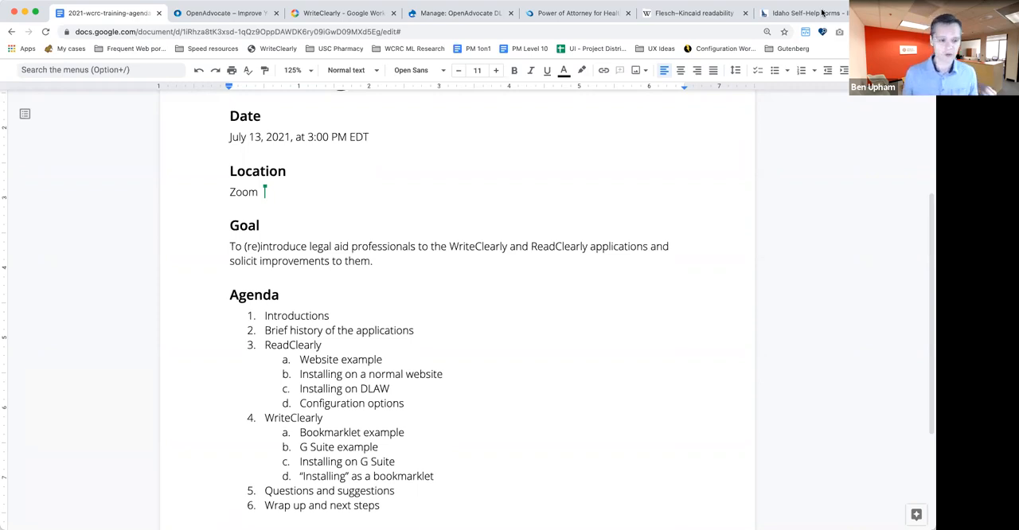
scroll("down", 3)
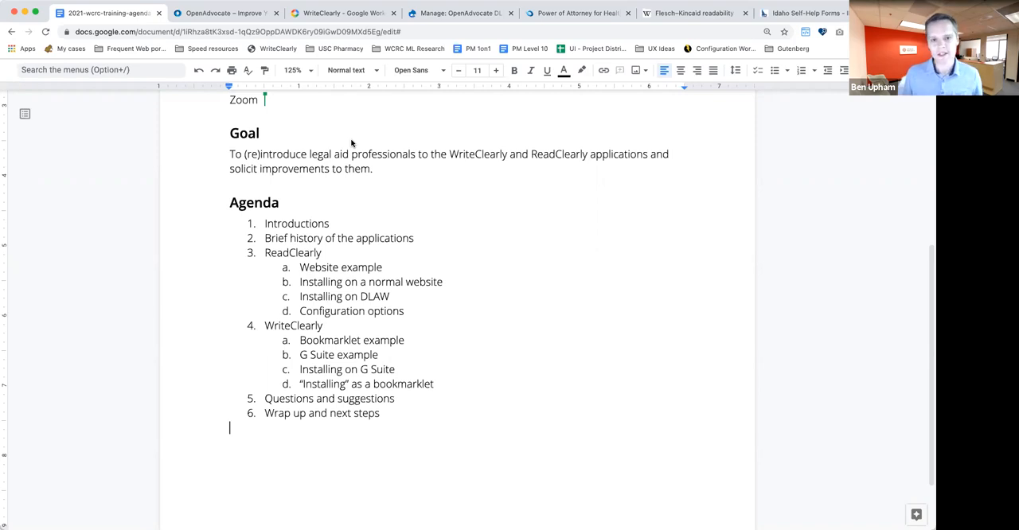
left_click(227, 14)
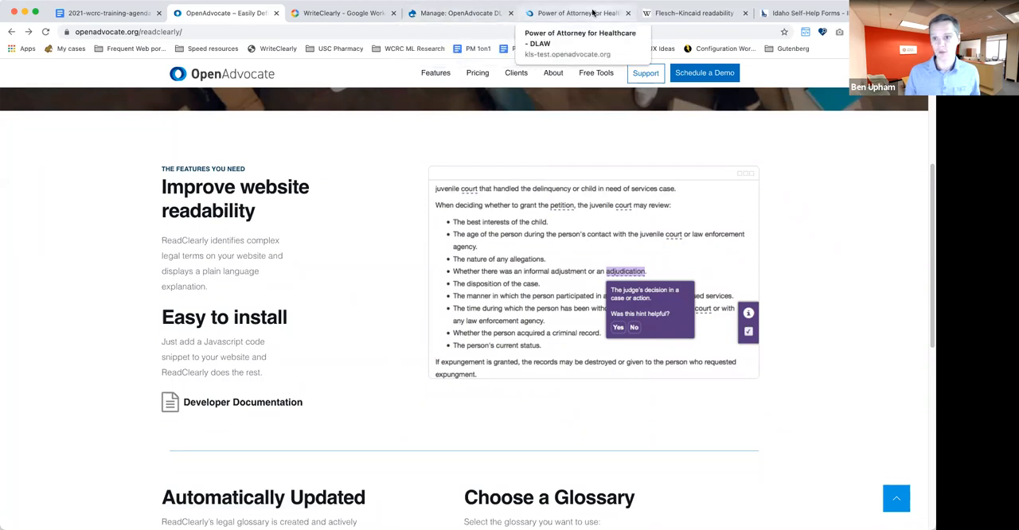
left_click(804, 13)
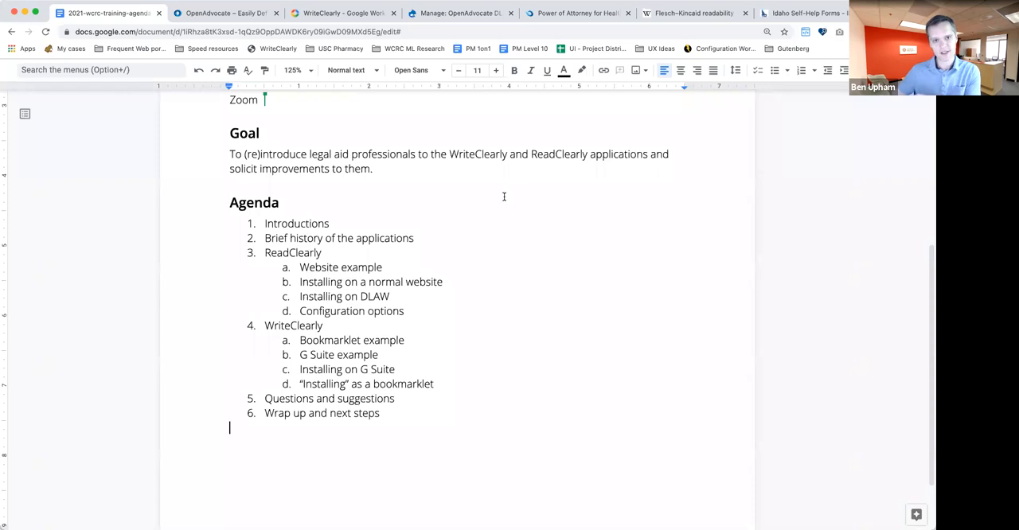
- Switch to the 2021-wcrc-training-agenda document tab
left_click(689, 13)
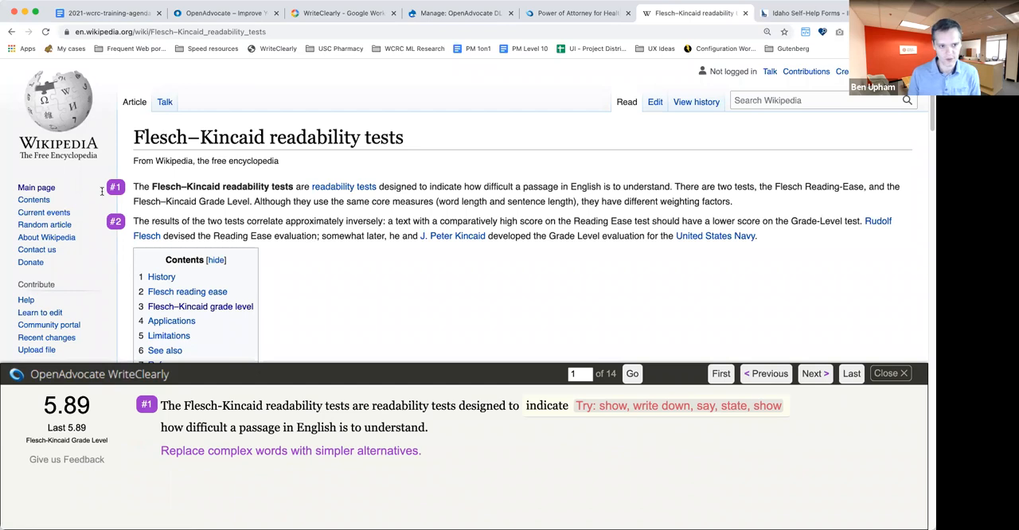
- Advance WriteClearly to suggestion 2 of 14, then switch to the OpenAdvocate tab
left_click(814, 373)
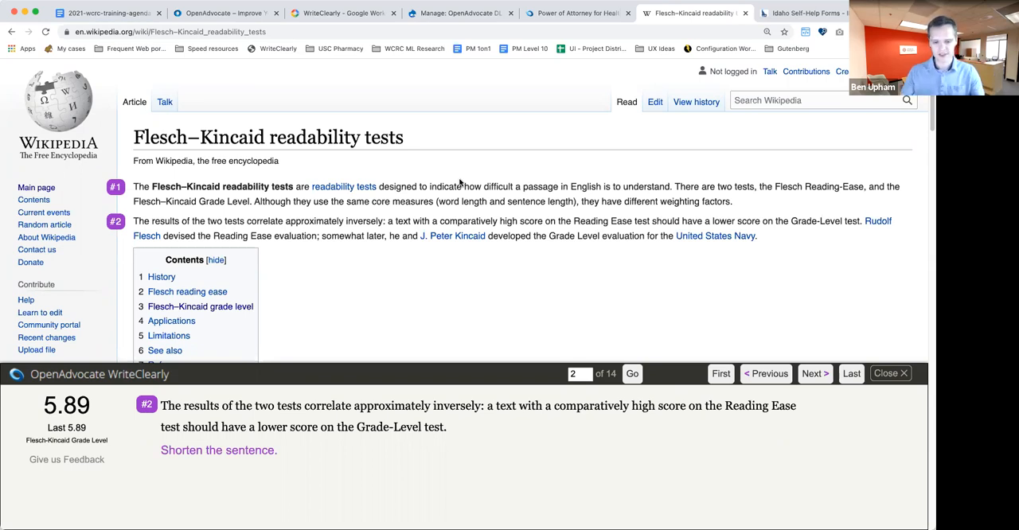
left_click(223, 15)
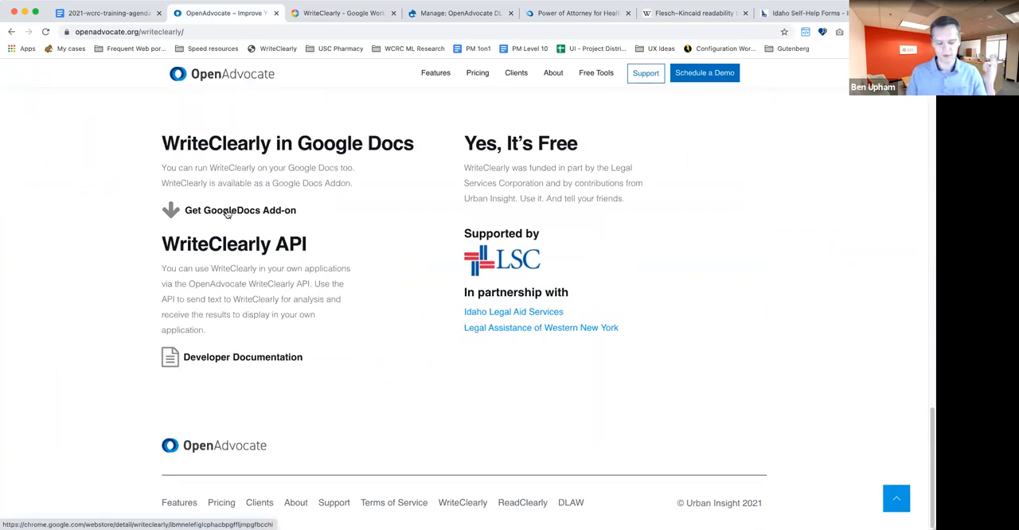
- Follow 'Get GoogleDocs Add-on' to the WriteClearly Marketplace listing
left_click(239, 210)
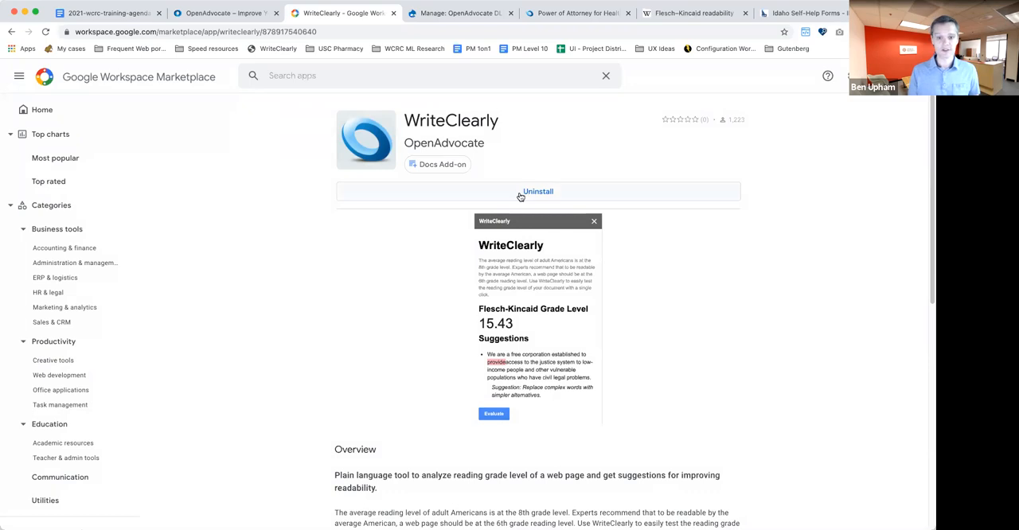
- Switch to the Marketplace tab showing WriteClearly installed with an Uninstall button
left_click(103, 14)
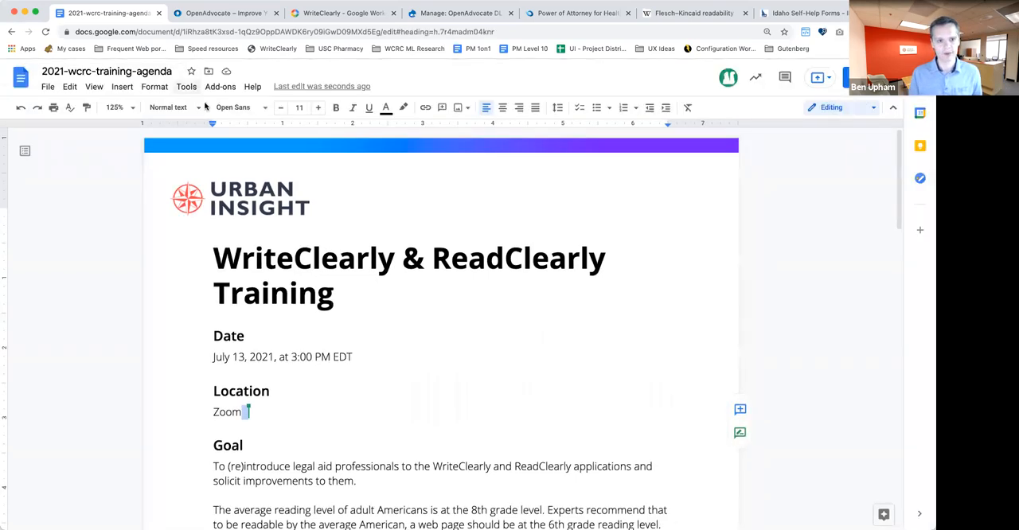